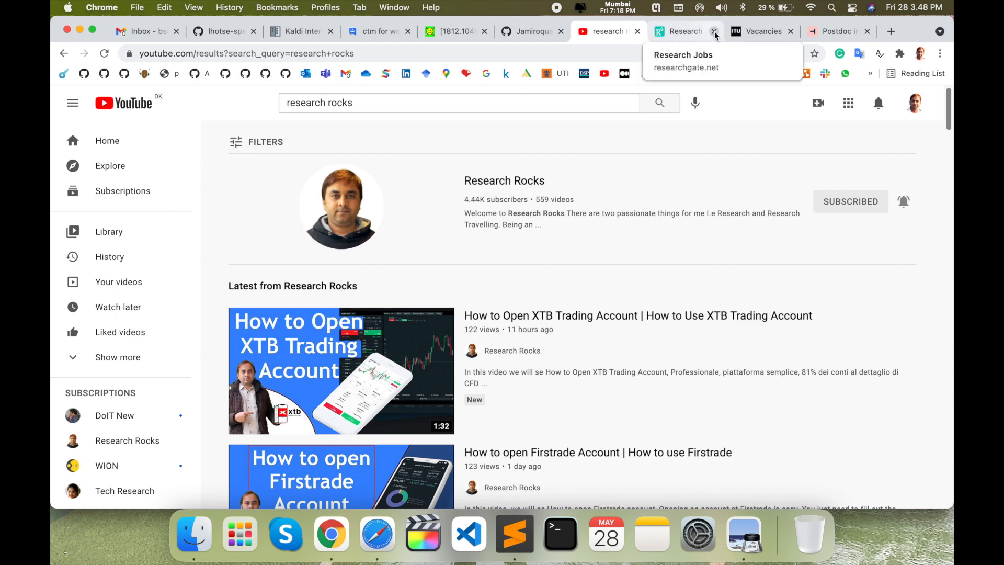
# Close the Research Jobs tab and bring up the Desktop folder in Finder
pyautogui.click(712, 30)
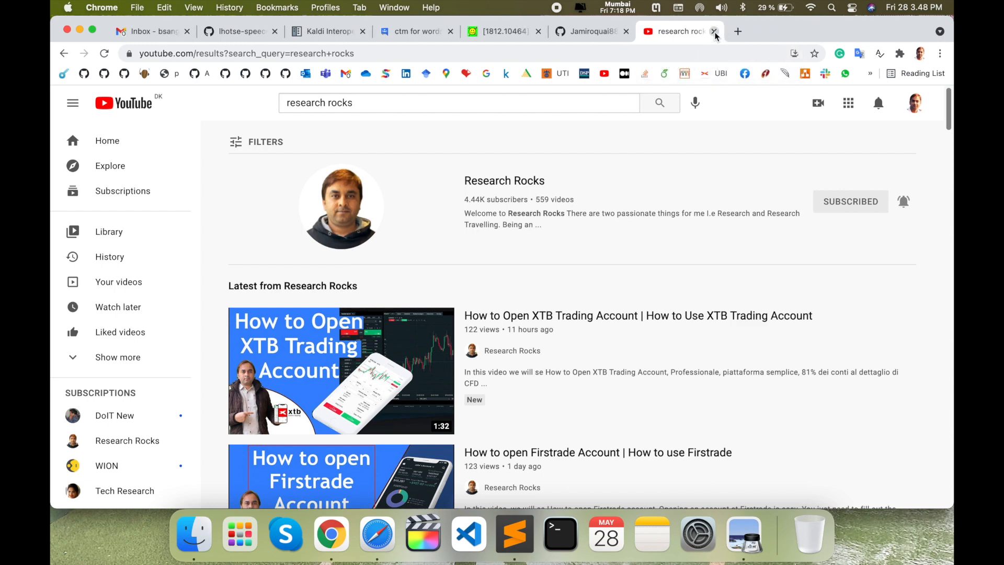
pyautogui.click(170, 532)
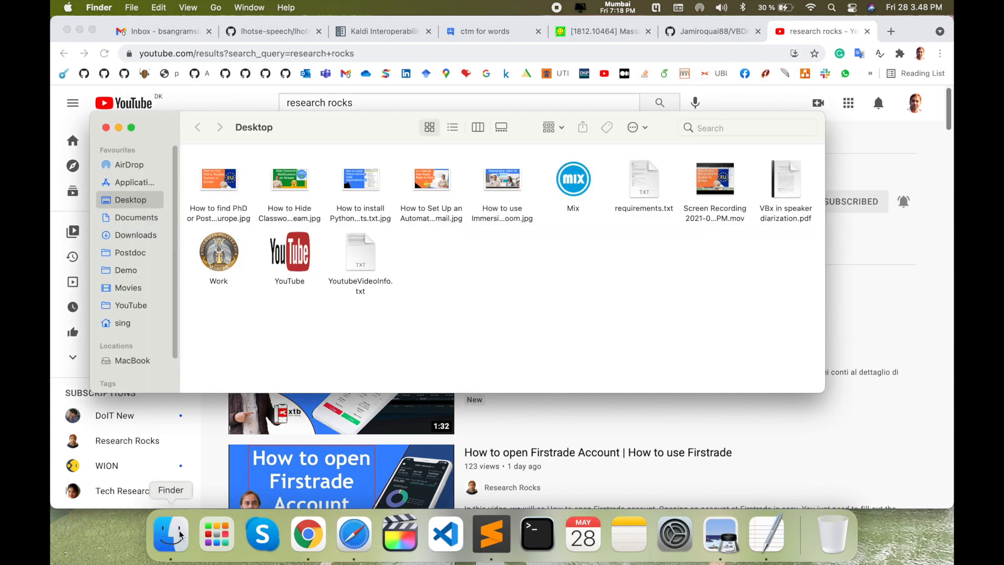
# Read through the Python package list in requirements.txt from top to bottom and back
pyautogui.doubleClick(643, 179)
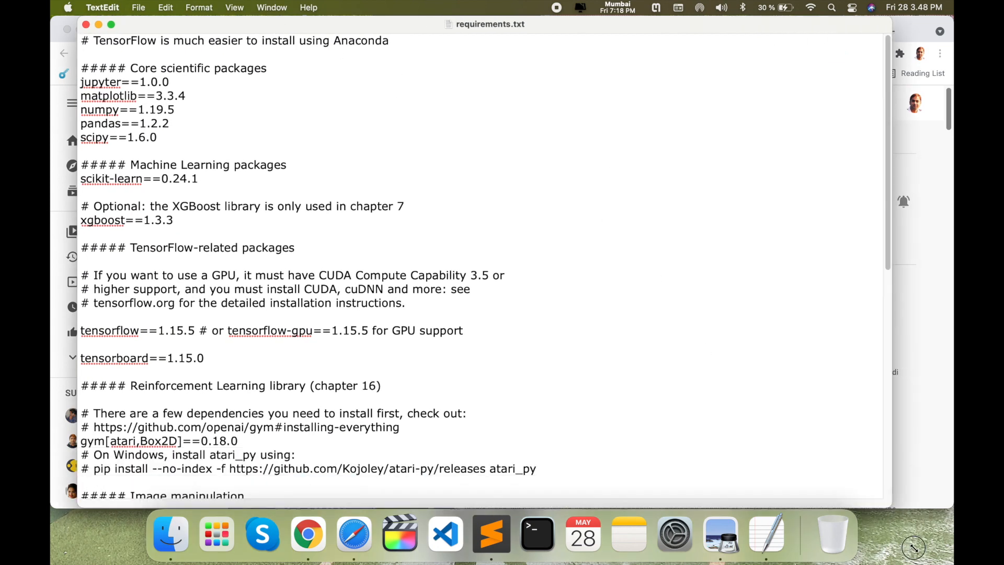
pyautogui.scroll(-3)
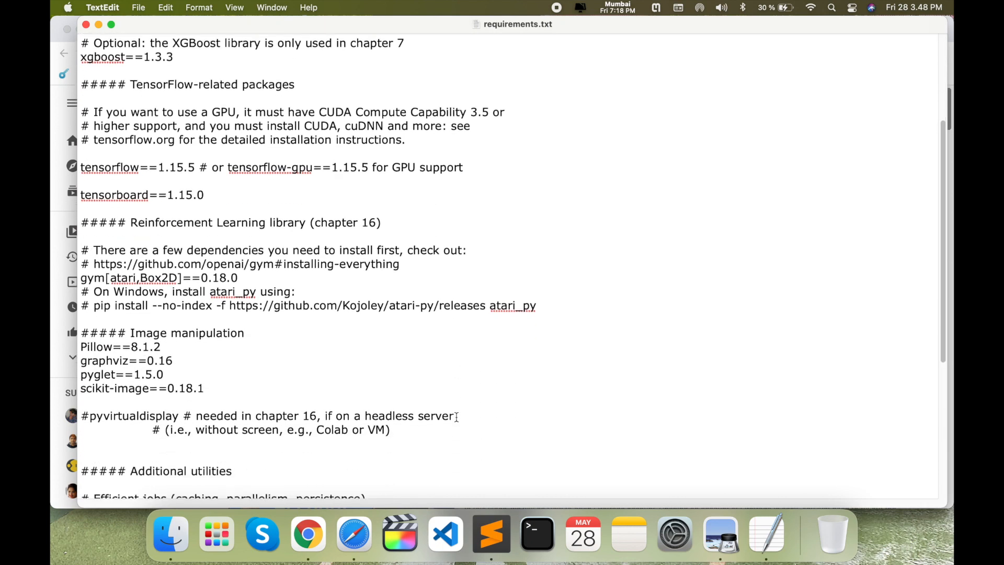
pyautogui.scroll(-3)
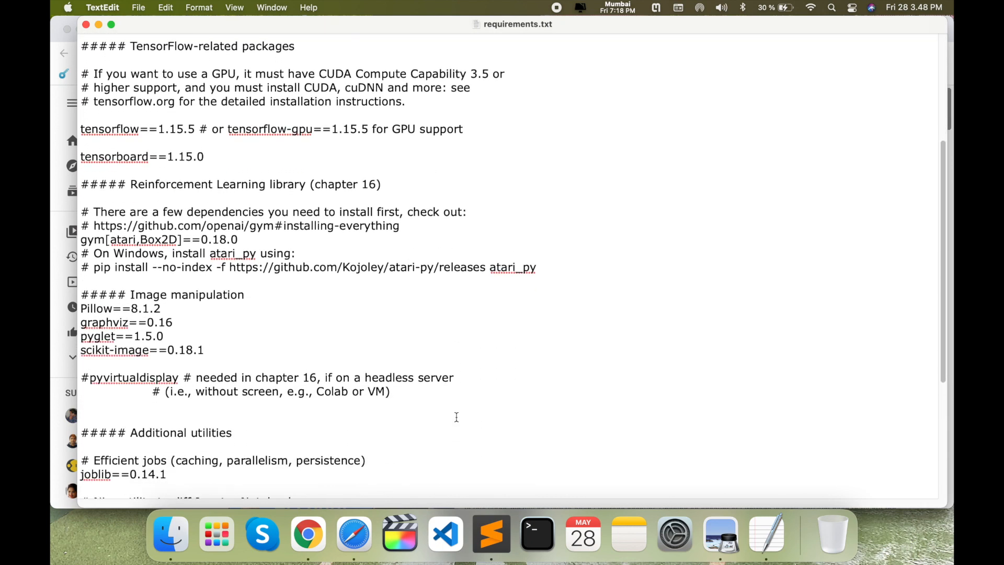
pyautogui.scroll(-3)
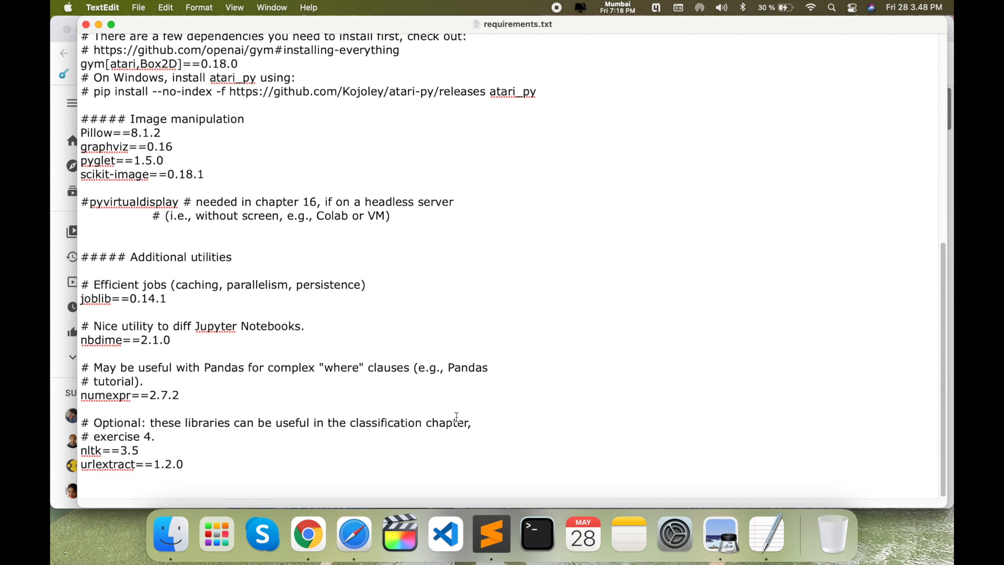
pyautogui.scroll(3)
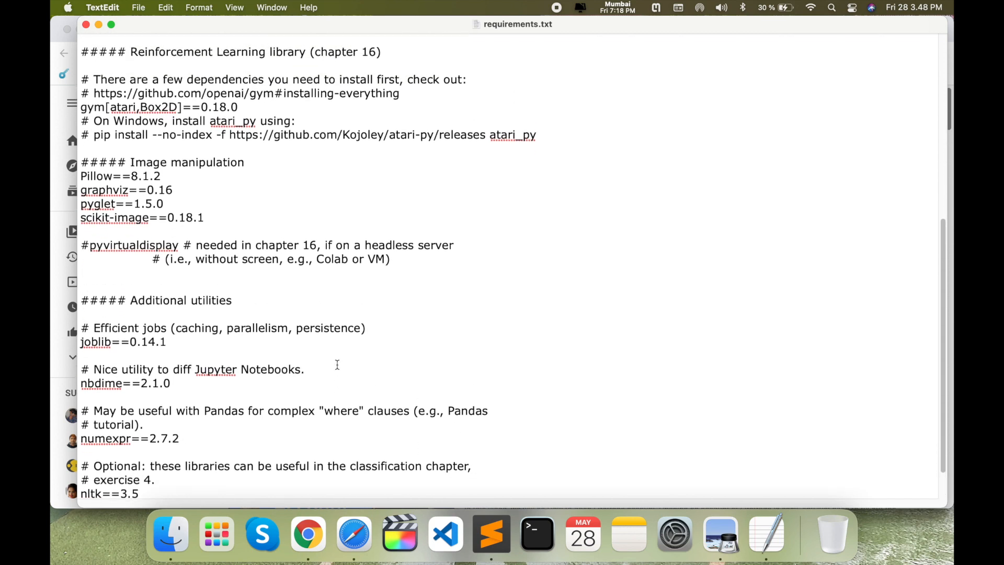
pyautogui.scroll(3)
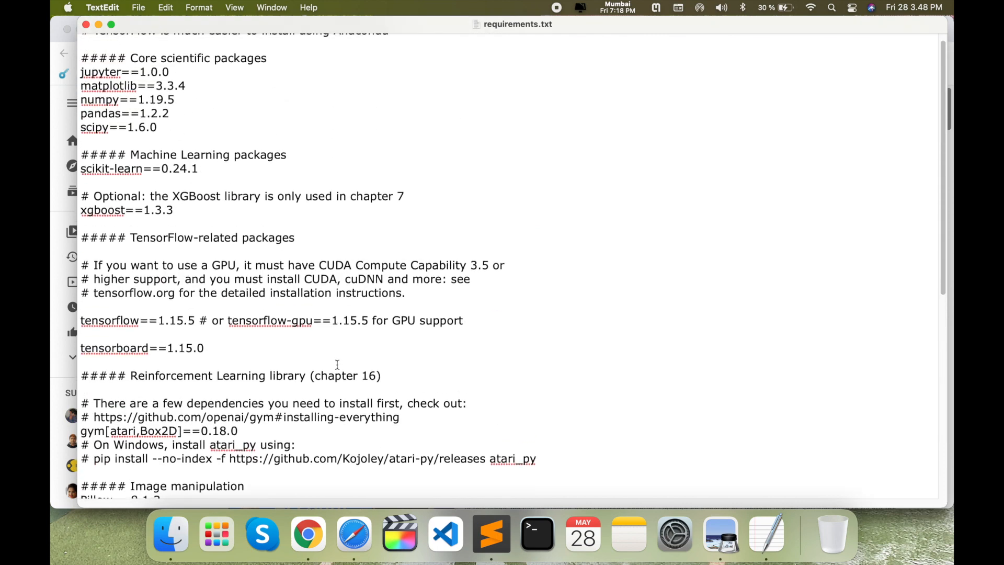
pyautogui.scroll(3)
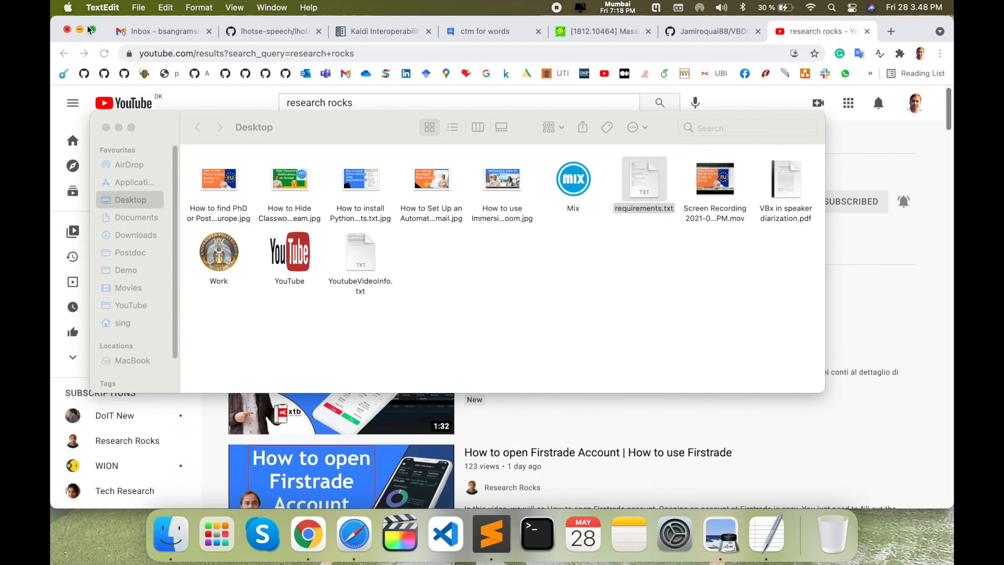
# Start a shell session and activate the Speech conda environment
pyautogui.click(536, 532)
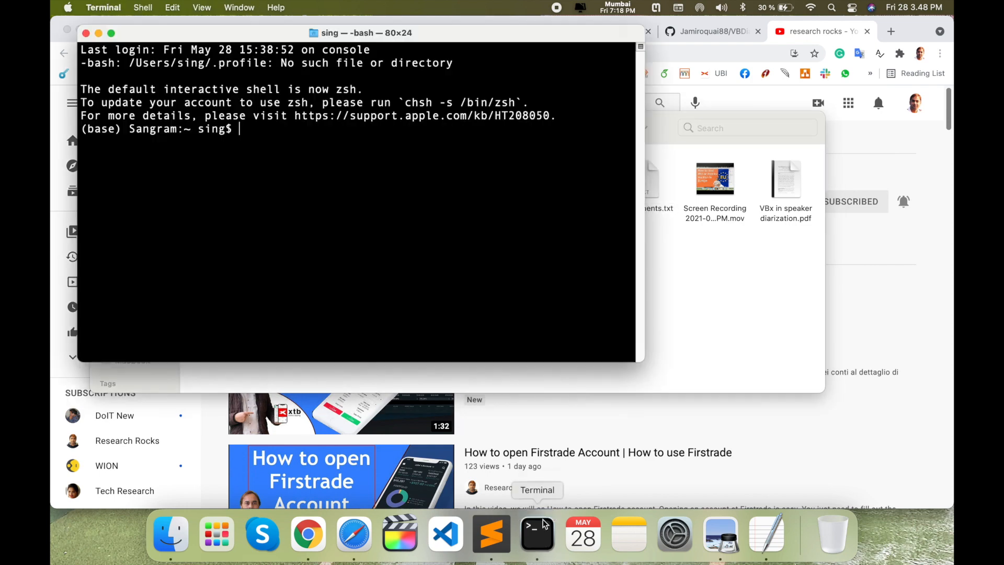
pyautogui.write('condaa')
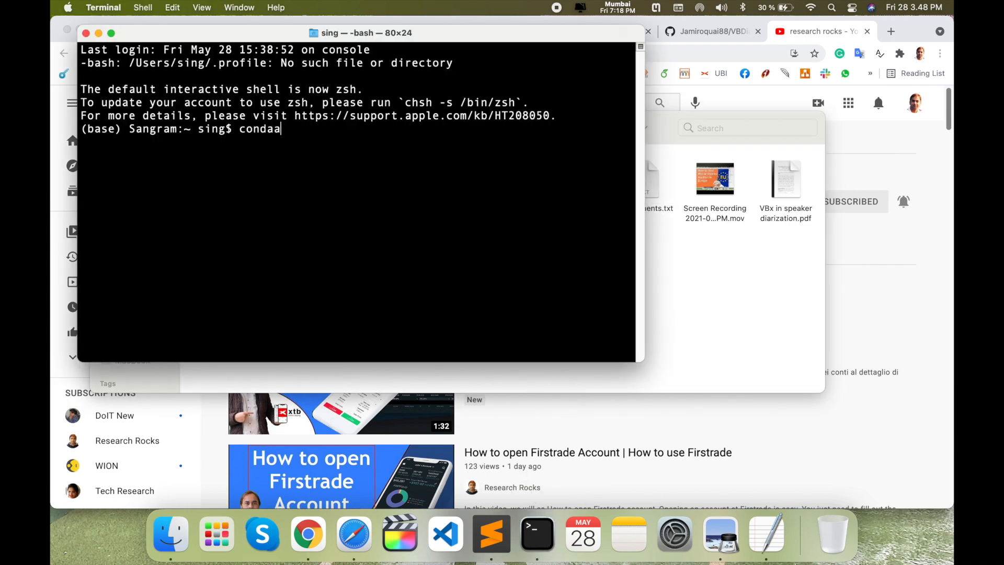
pyautogui.press('Return')
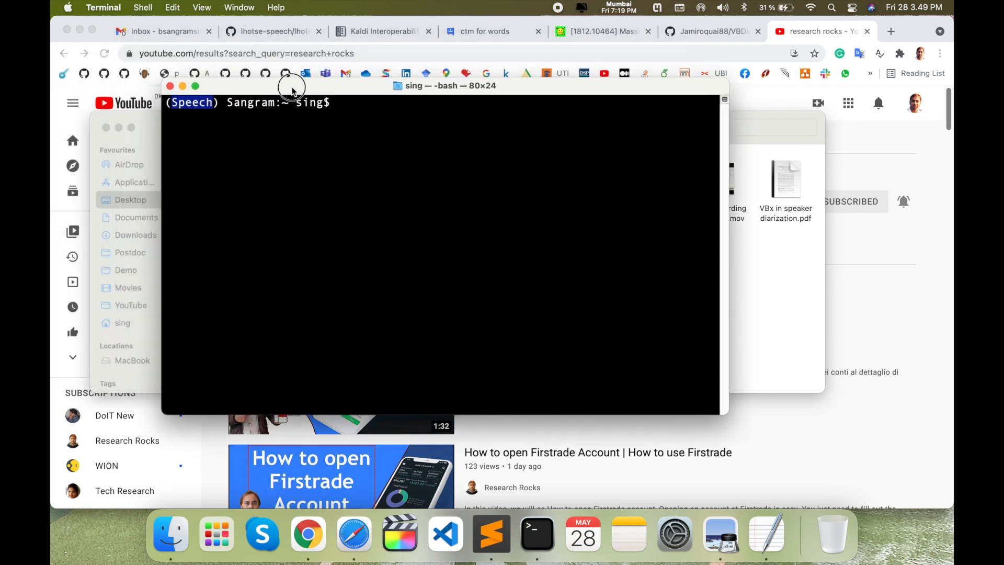
pyautogui.press('Return')
pyautogui.write('pip')
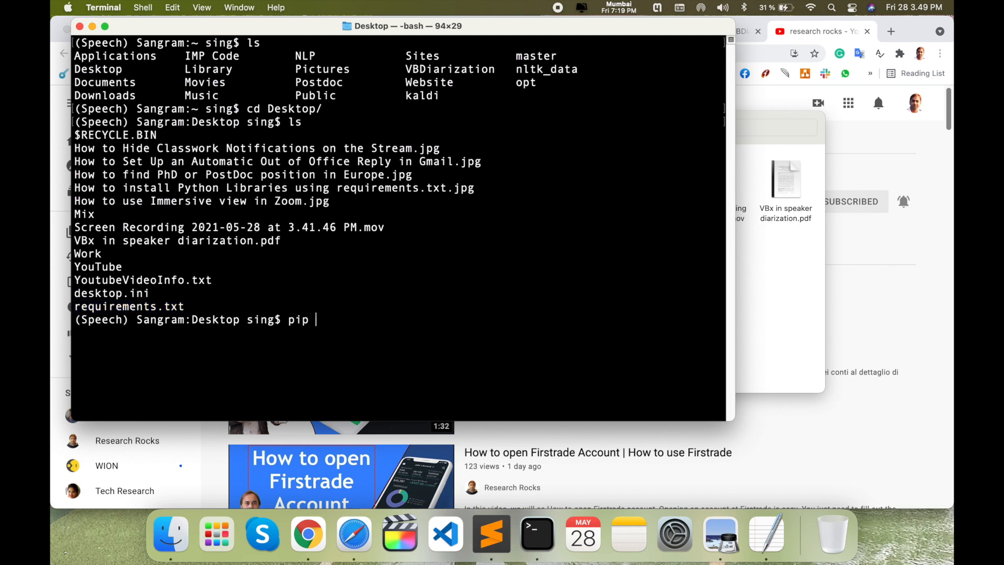
# Compose the command pip install -r requirements.txt at the Desktop prompt
pyautogui.write('install')
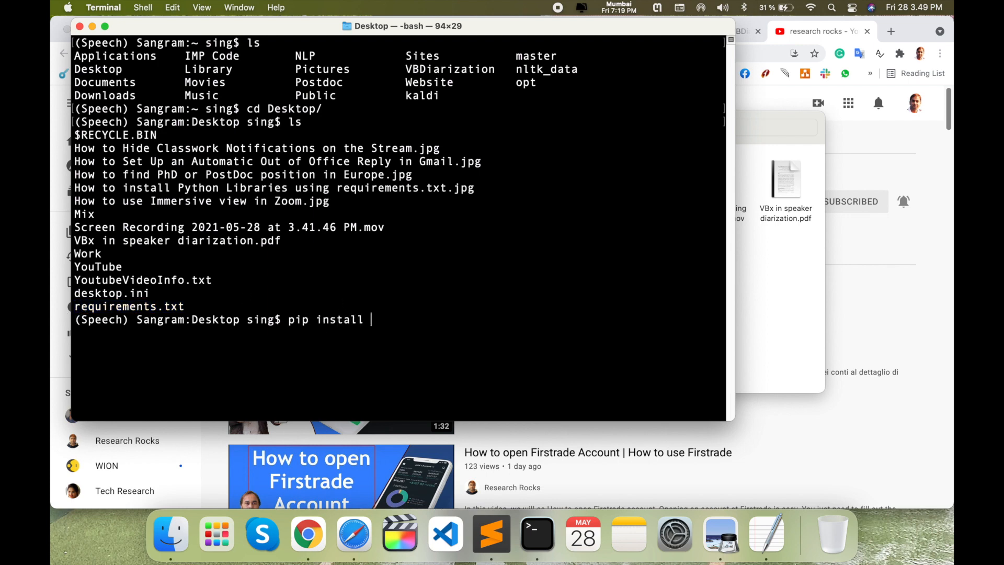
pyautogui.write('-r')
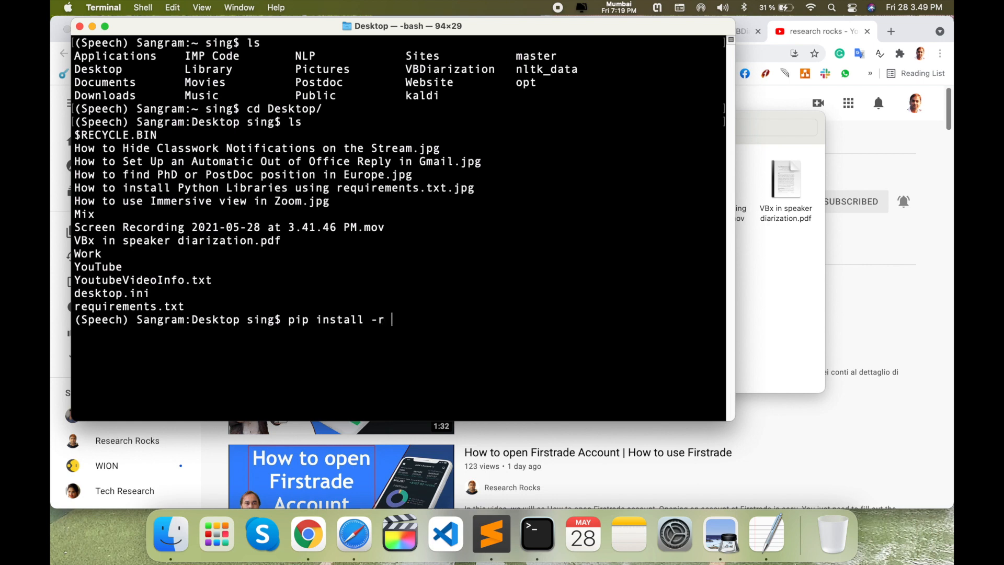
pyautogui.write('requirements.txt')
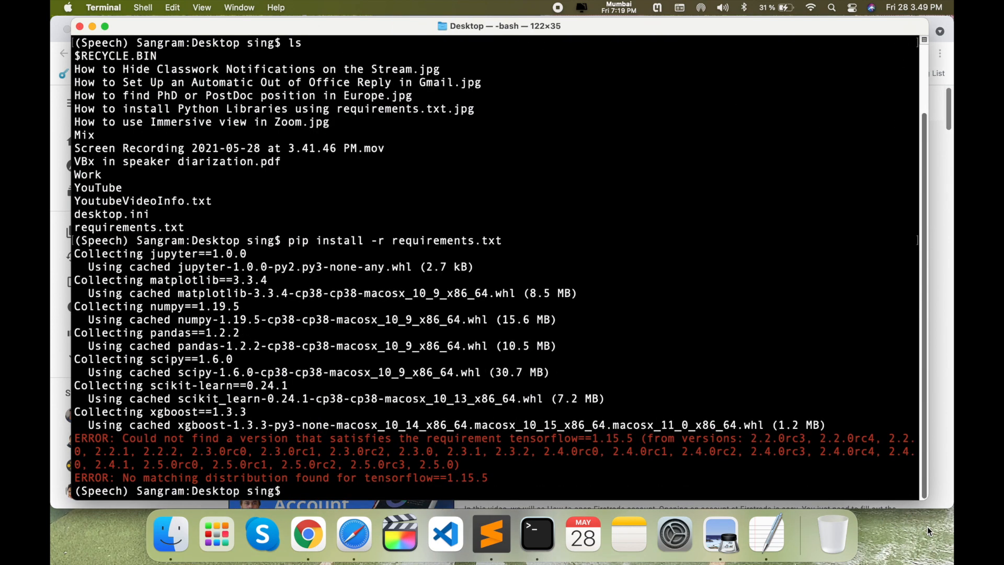
pyautogui.moveTo(151, 254)
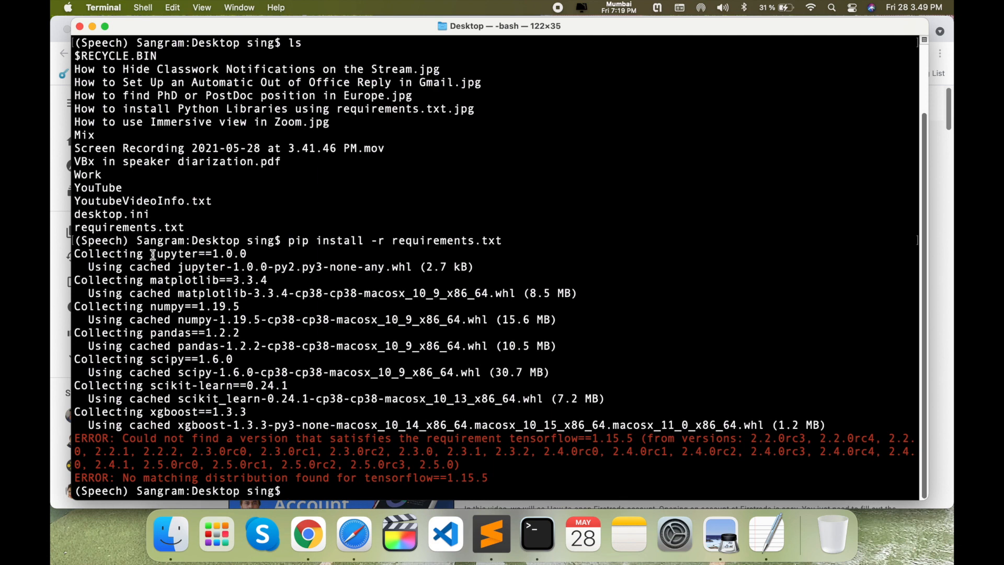
# Inspect the tensorflow==1.15.5 error in the install output, then reopen requirements.txt from Desktop
pyautogui.doubleClick(186, 280)
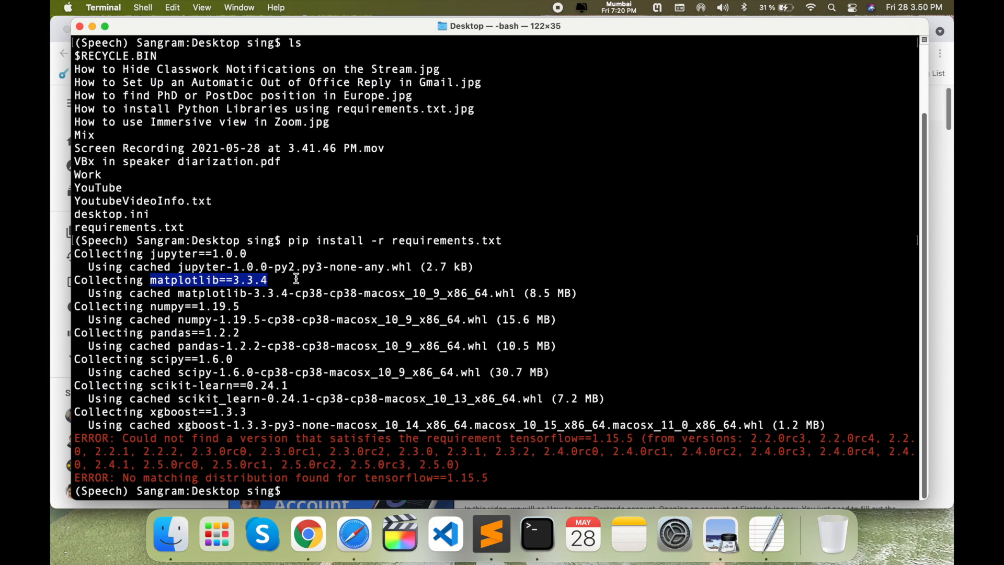
pyautogui.moveTo(344, 281)
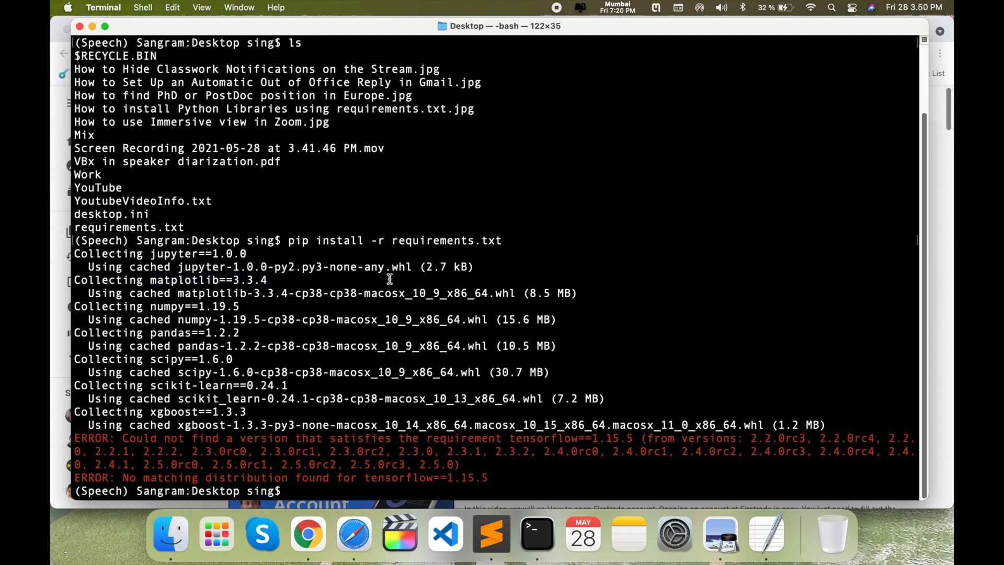
pyautogui.click(170, 534)
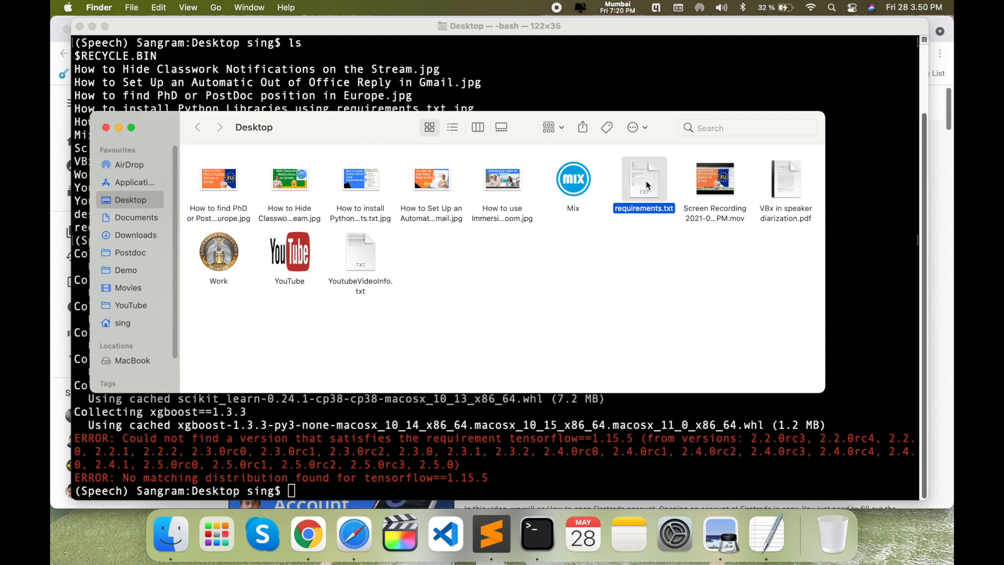
pyautogui.doubleClick(643, 177)
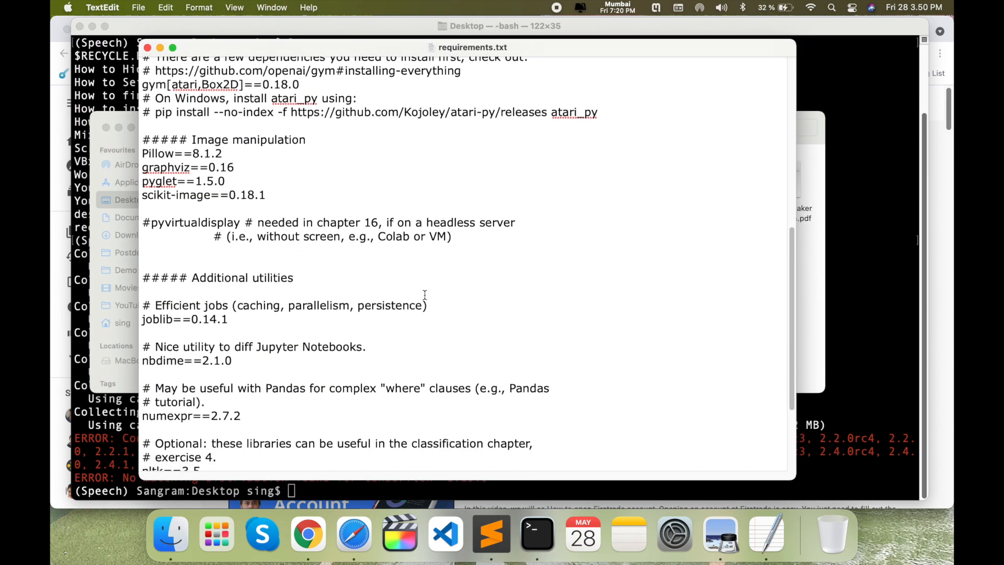